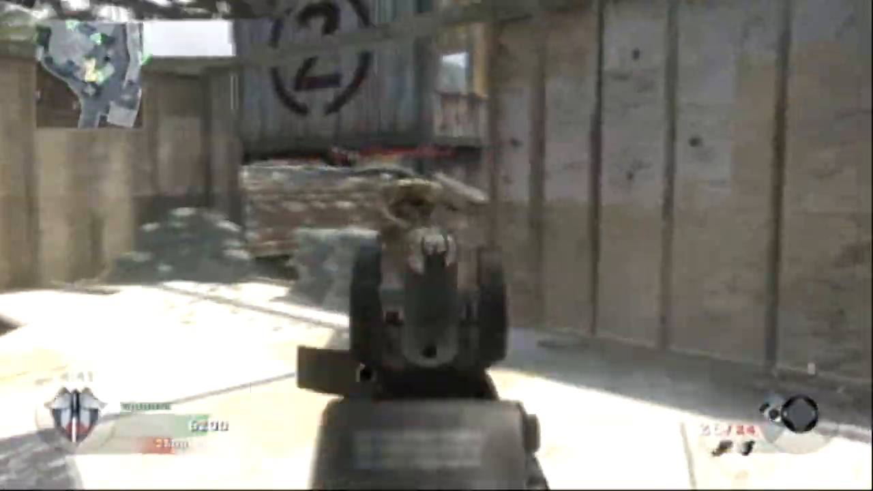
{"action": "mouse_move", "coordinate": [437, 245]}
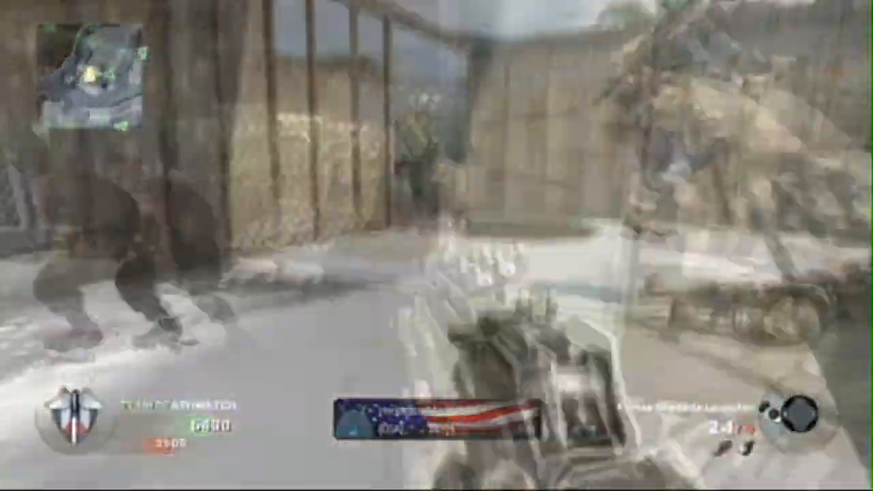